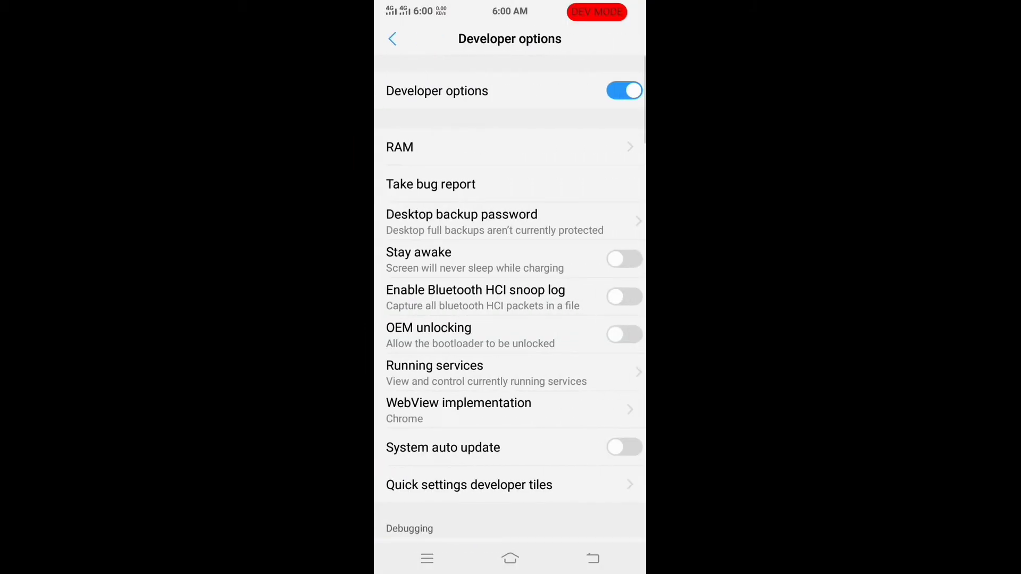
- Toggle Developer options off and on again, allow development settings, and return to the Settings list
{"action": "left_click", "coordinate": [623, 90]}
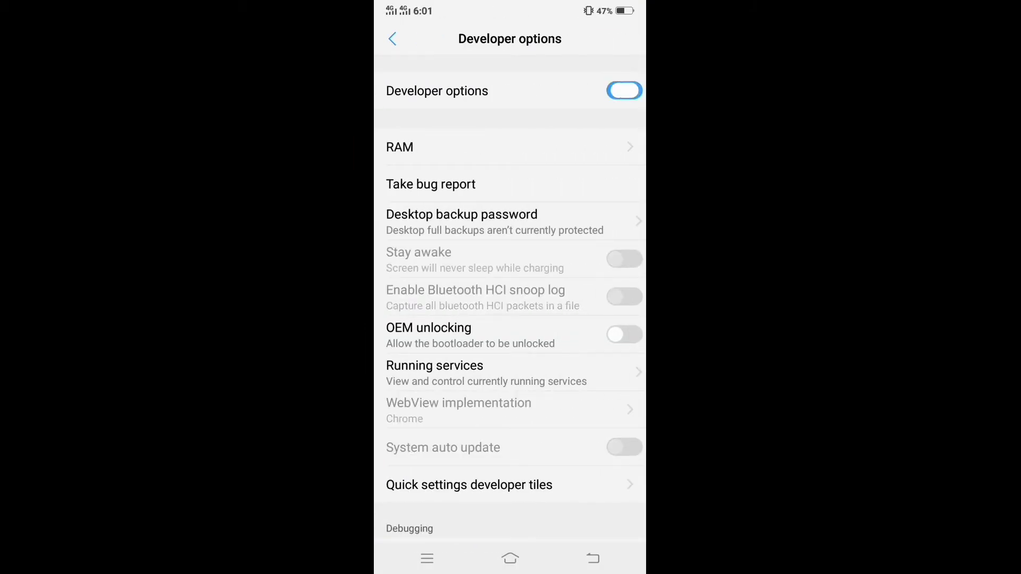
{"action": "left_click", "coordinate": [624, 90]}
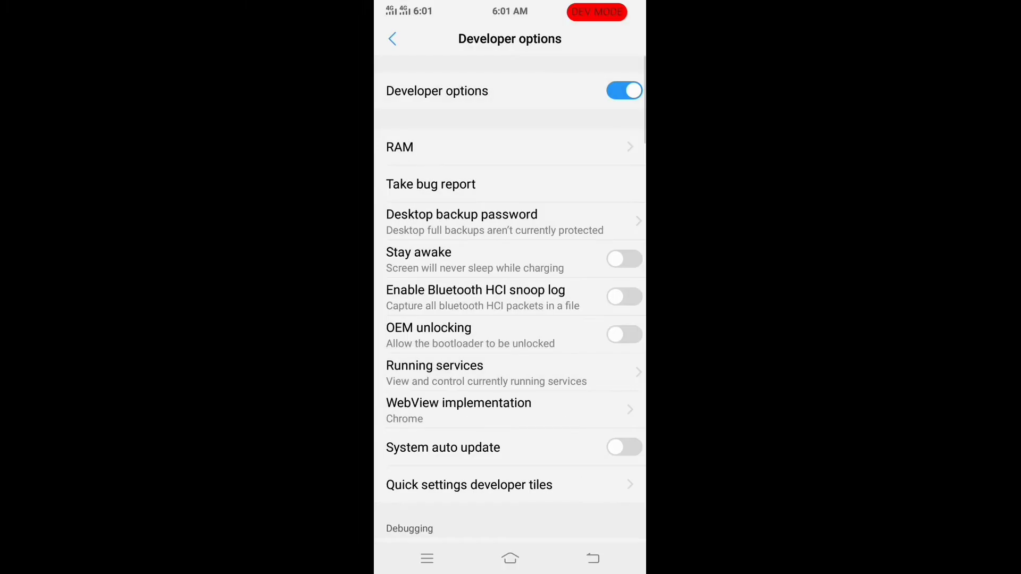
{"action": "left_click", "coordinate": [623, 90]}
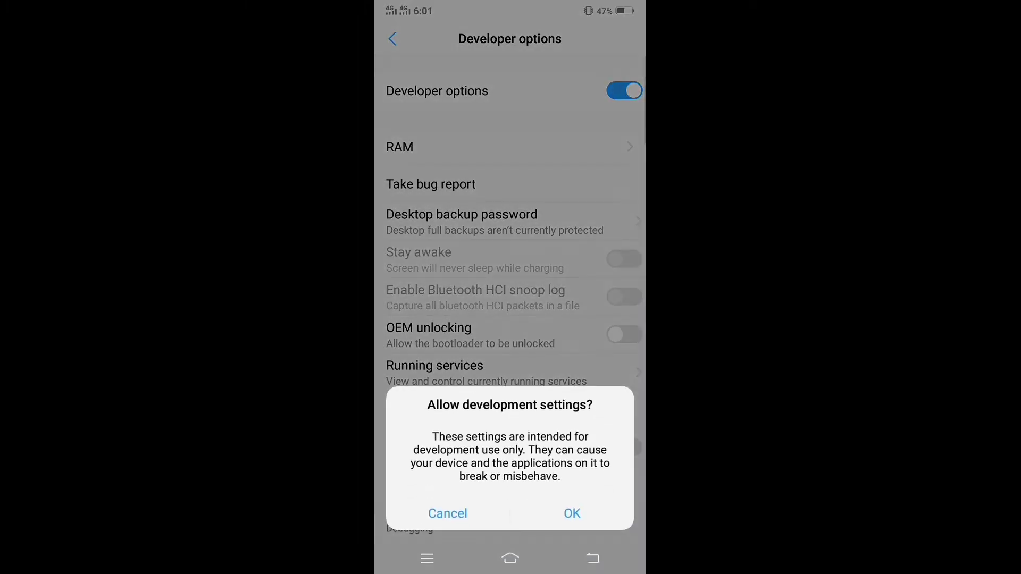
{"action": "left_click", "coordinate": [572, 513]}
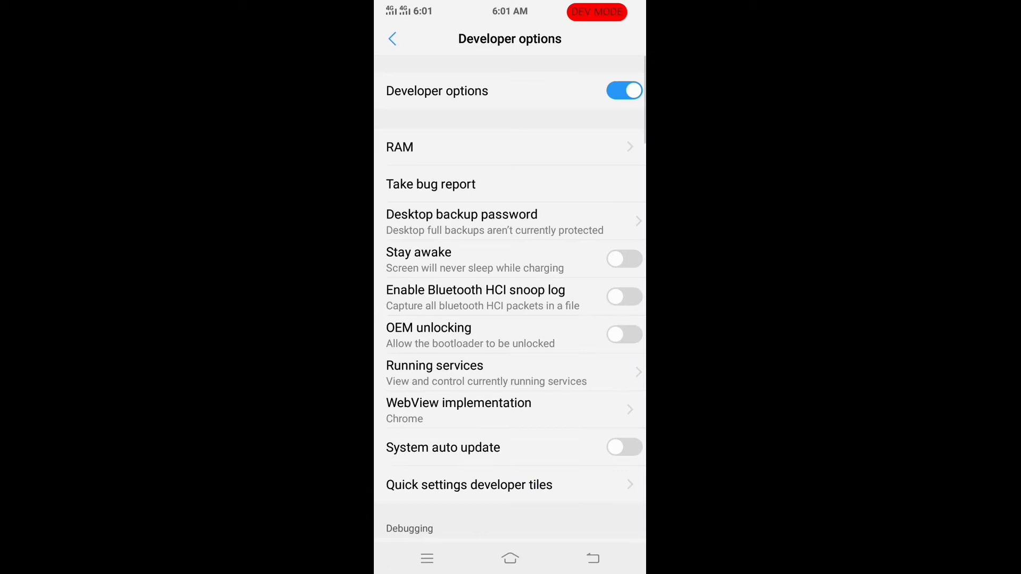
{"action": "left_click", "coordinate": [393, 38]}
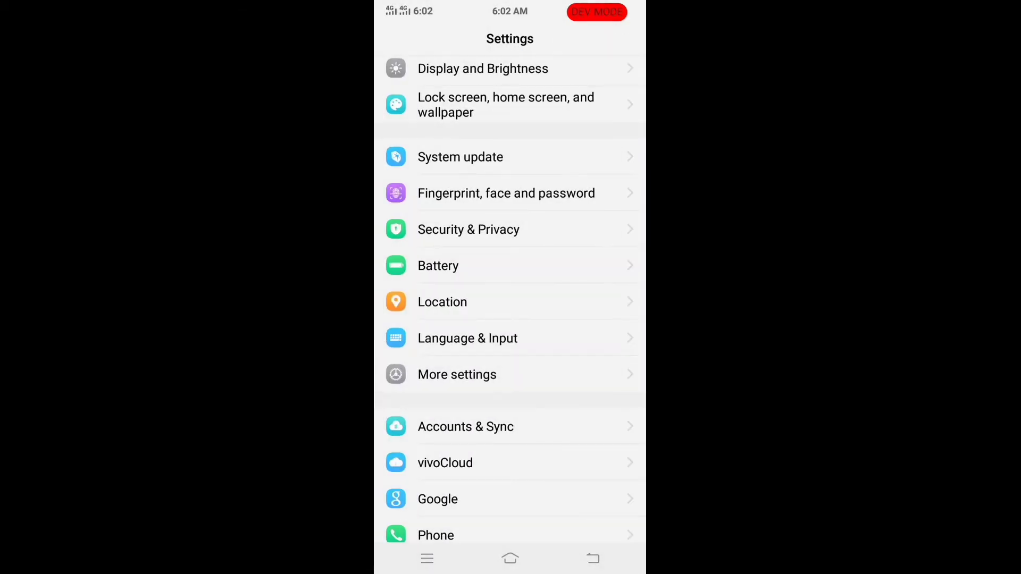
- Reach the App manager's installed-apps list through More settings
{"action": "left_click", "coordinate": [457, 375]}
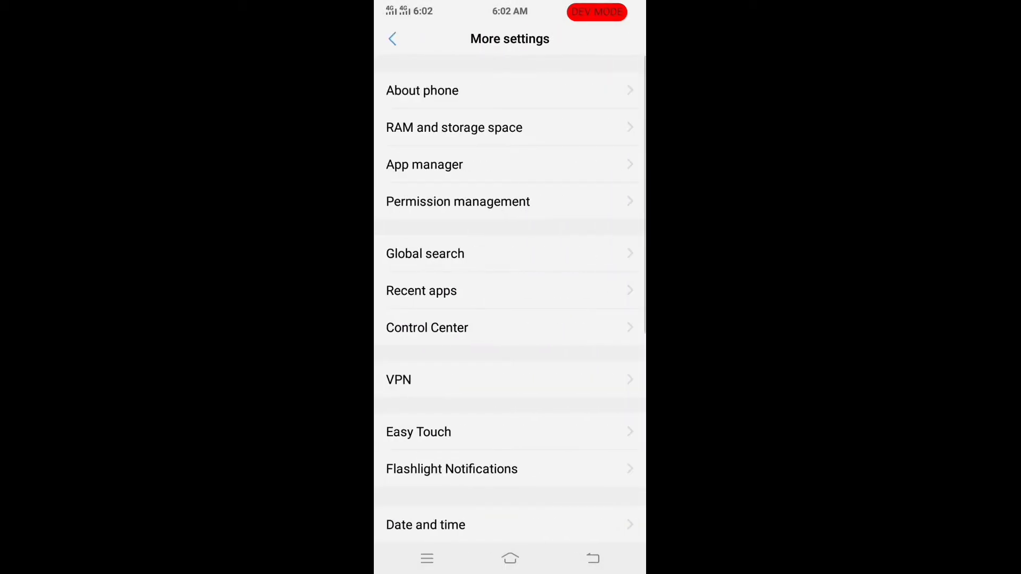
{"action": "left_click", "coordinate": [424, 164]}
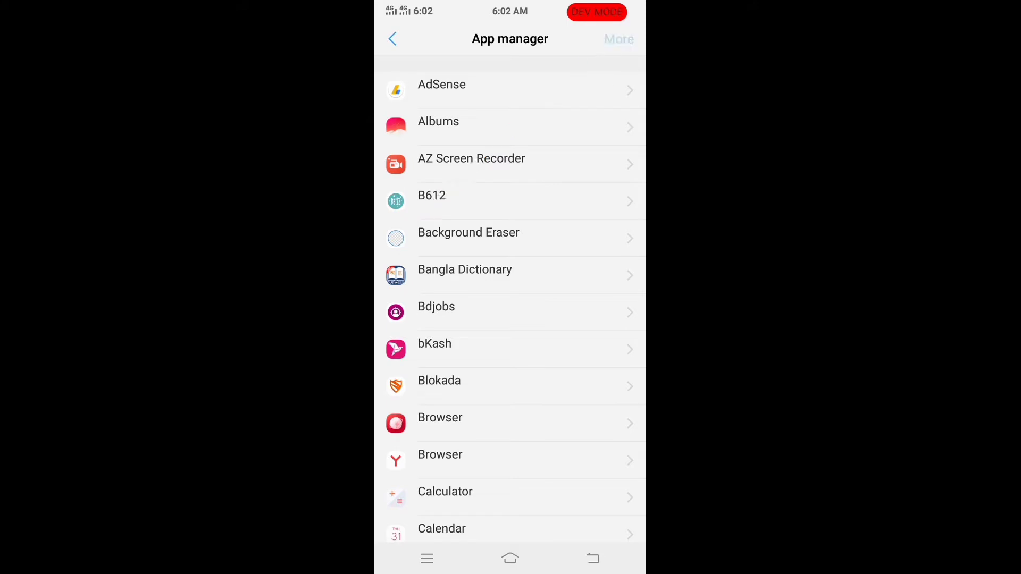
- Show system processes in the app list and scroll to vivoService
{"action": "left_click", "coordinate": [618, 40]}
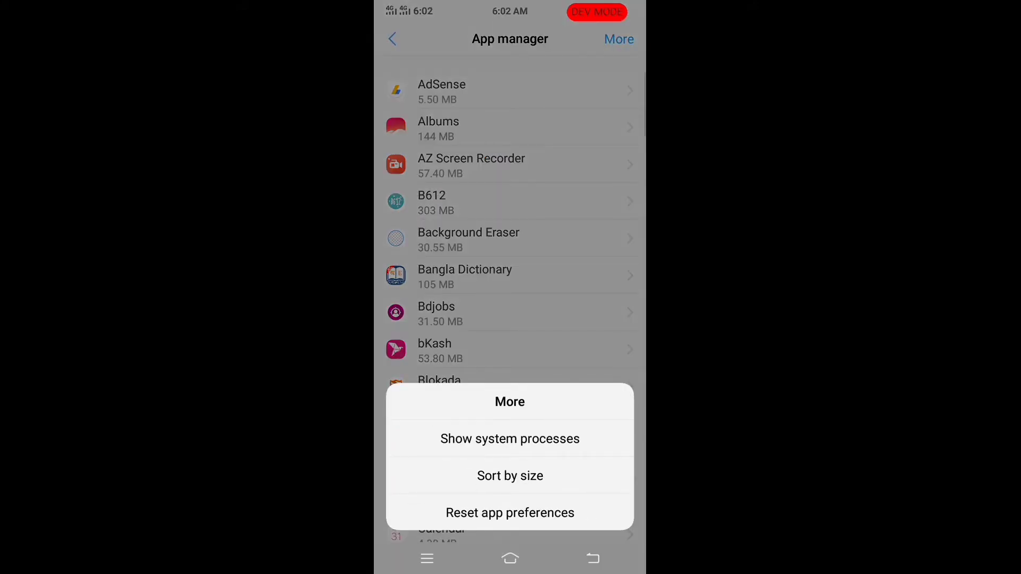
{"action": "left_click", "coordinate": [510, 438]}
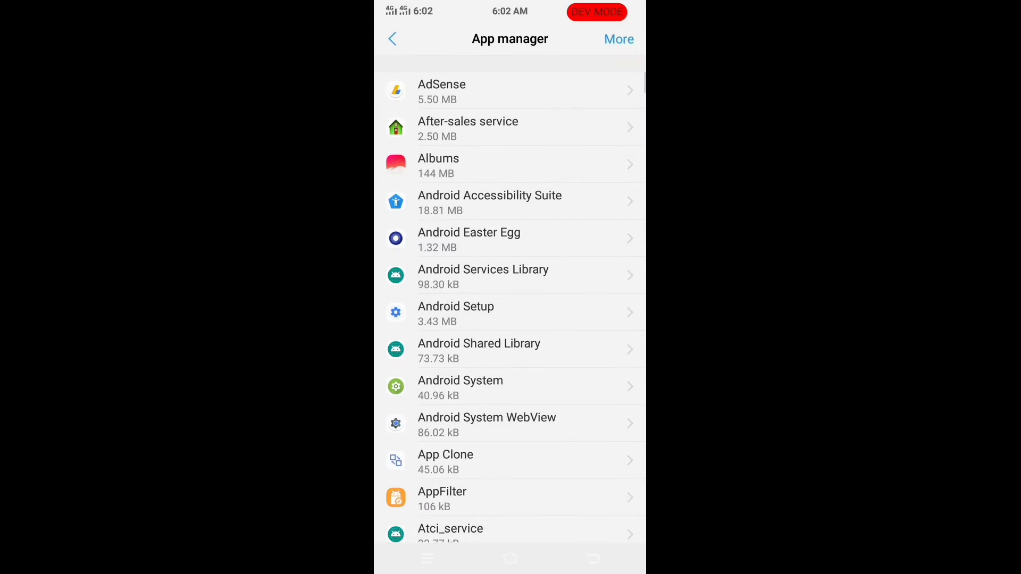
{"action": "scroll", "scroll_direction": "down", "scroll_amount": 3}
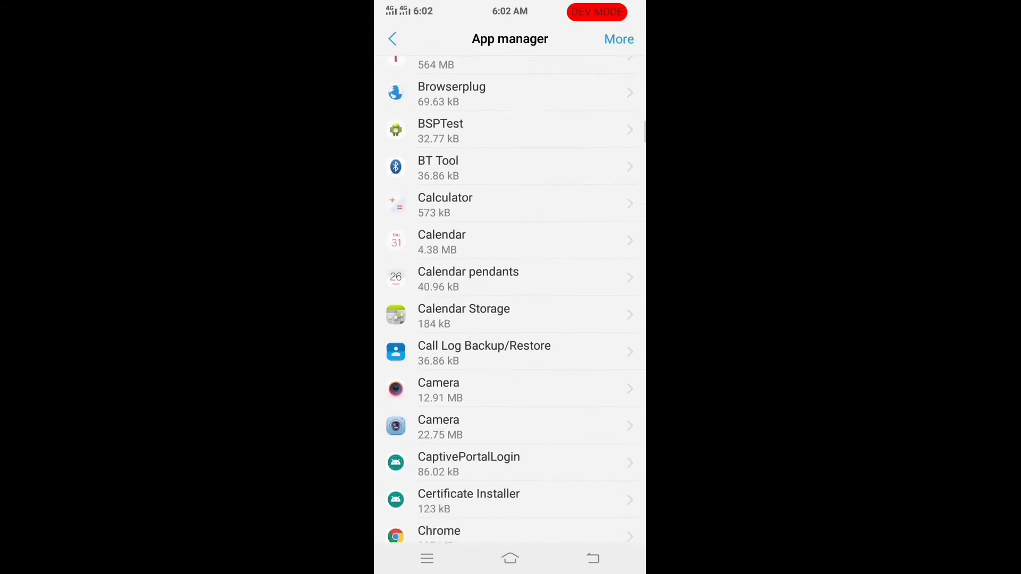
{"action": "scroll", "scroll_direction": "down", "scroll_amount": 3}
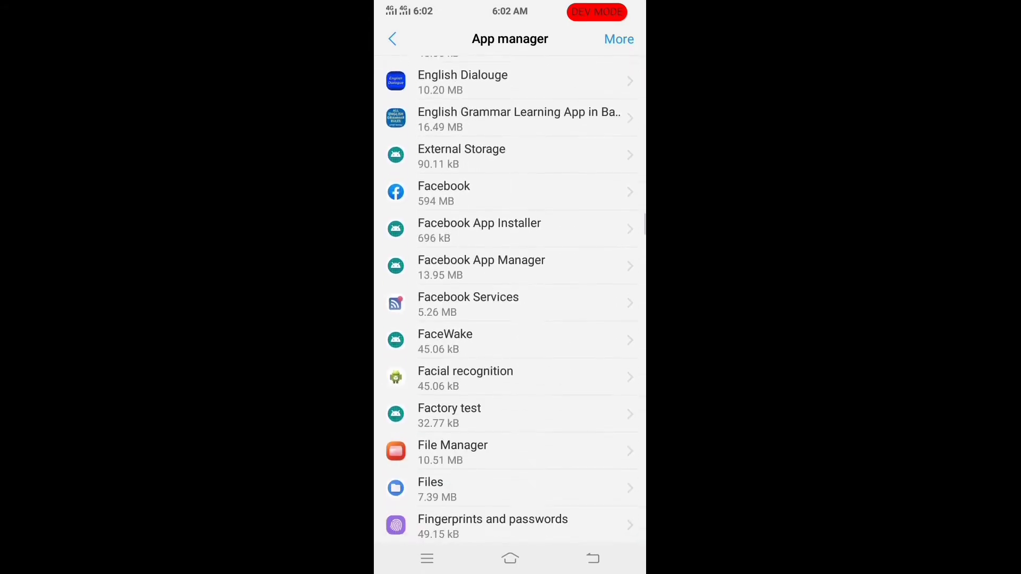
{"action": "scroll", "scroll_direction": "down", "scroll_amount": 3}
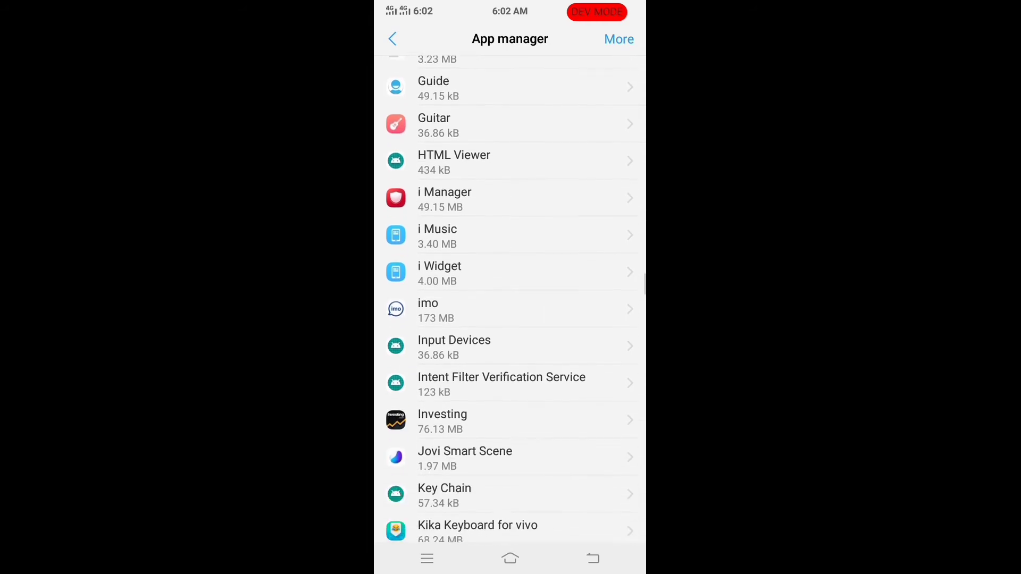
{"action": "scroll", "scroll_direction": "down", "scroll_amount": 3}
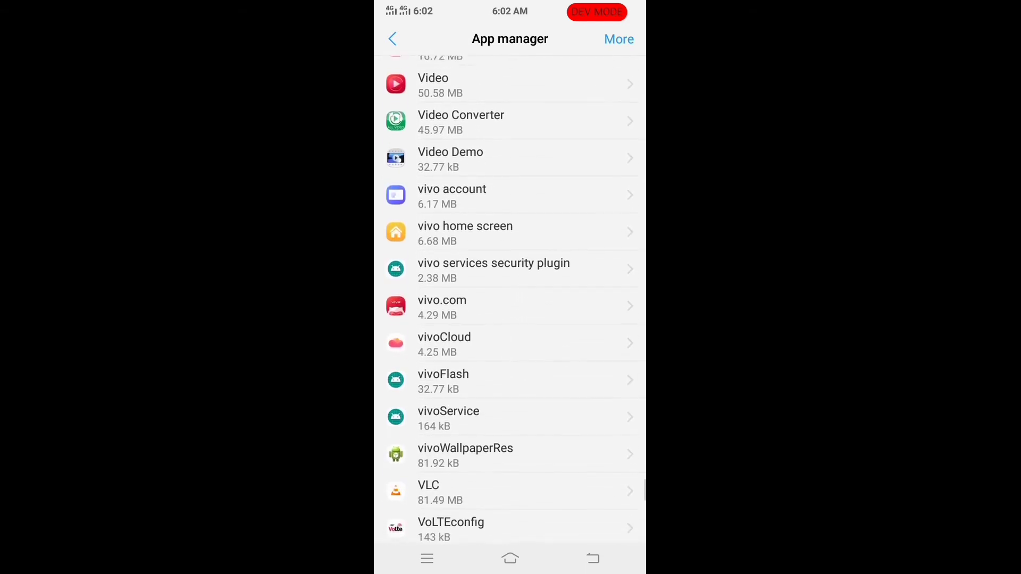
{"action": "scroll", "scroll_direction": "up", "scroll_amount": 3}
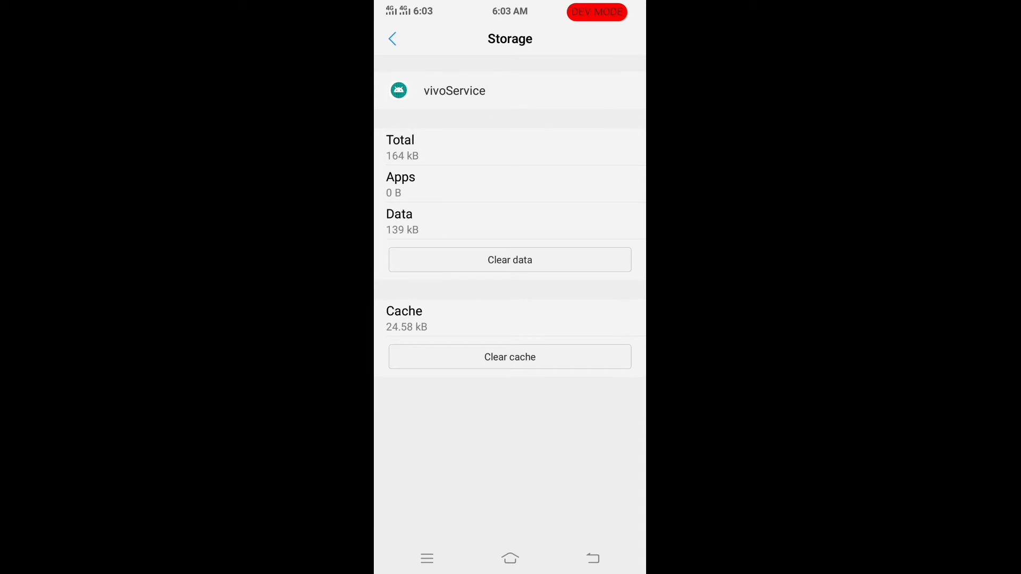
- Clear vivoService's cache and data, then go back to More settings
{"action": "left_click", "coordinate": [510, 357]}
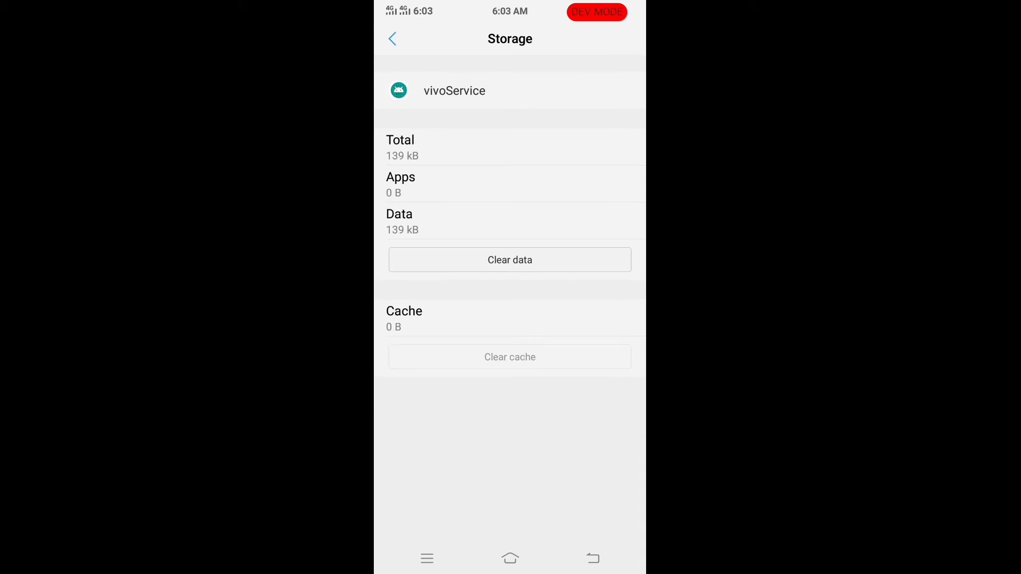
{"action": "left_click", "coordinate": [510, 260]}
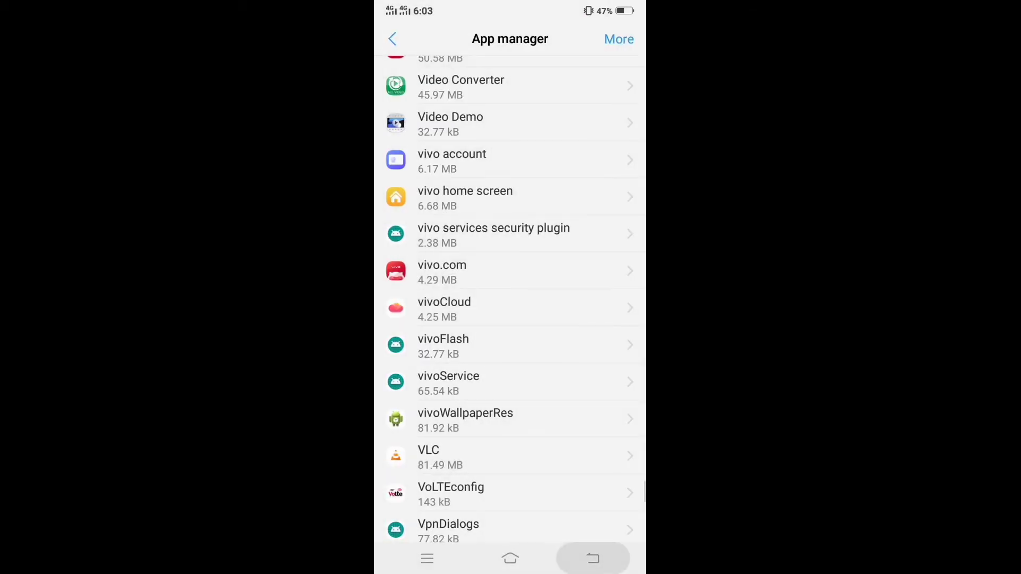
{"action": "left_click", "coordinate": [618, 39]}
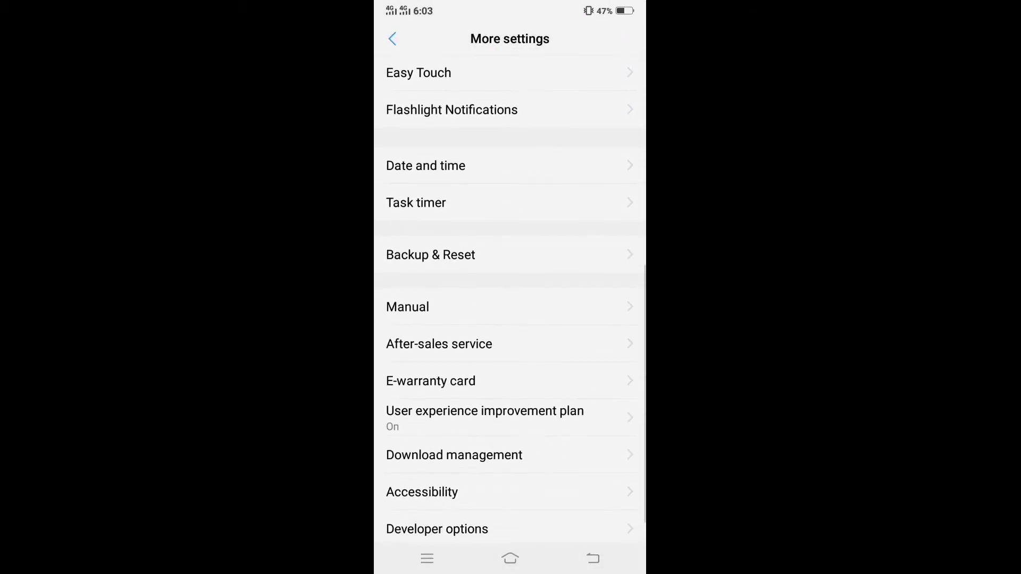